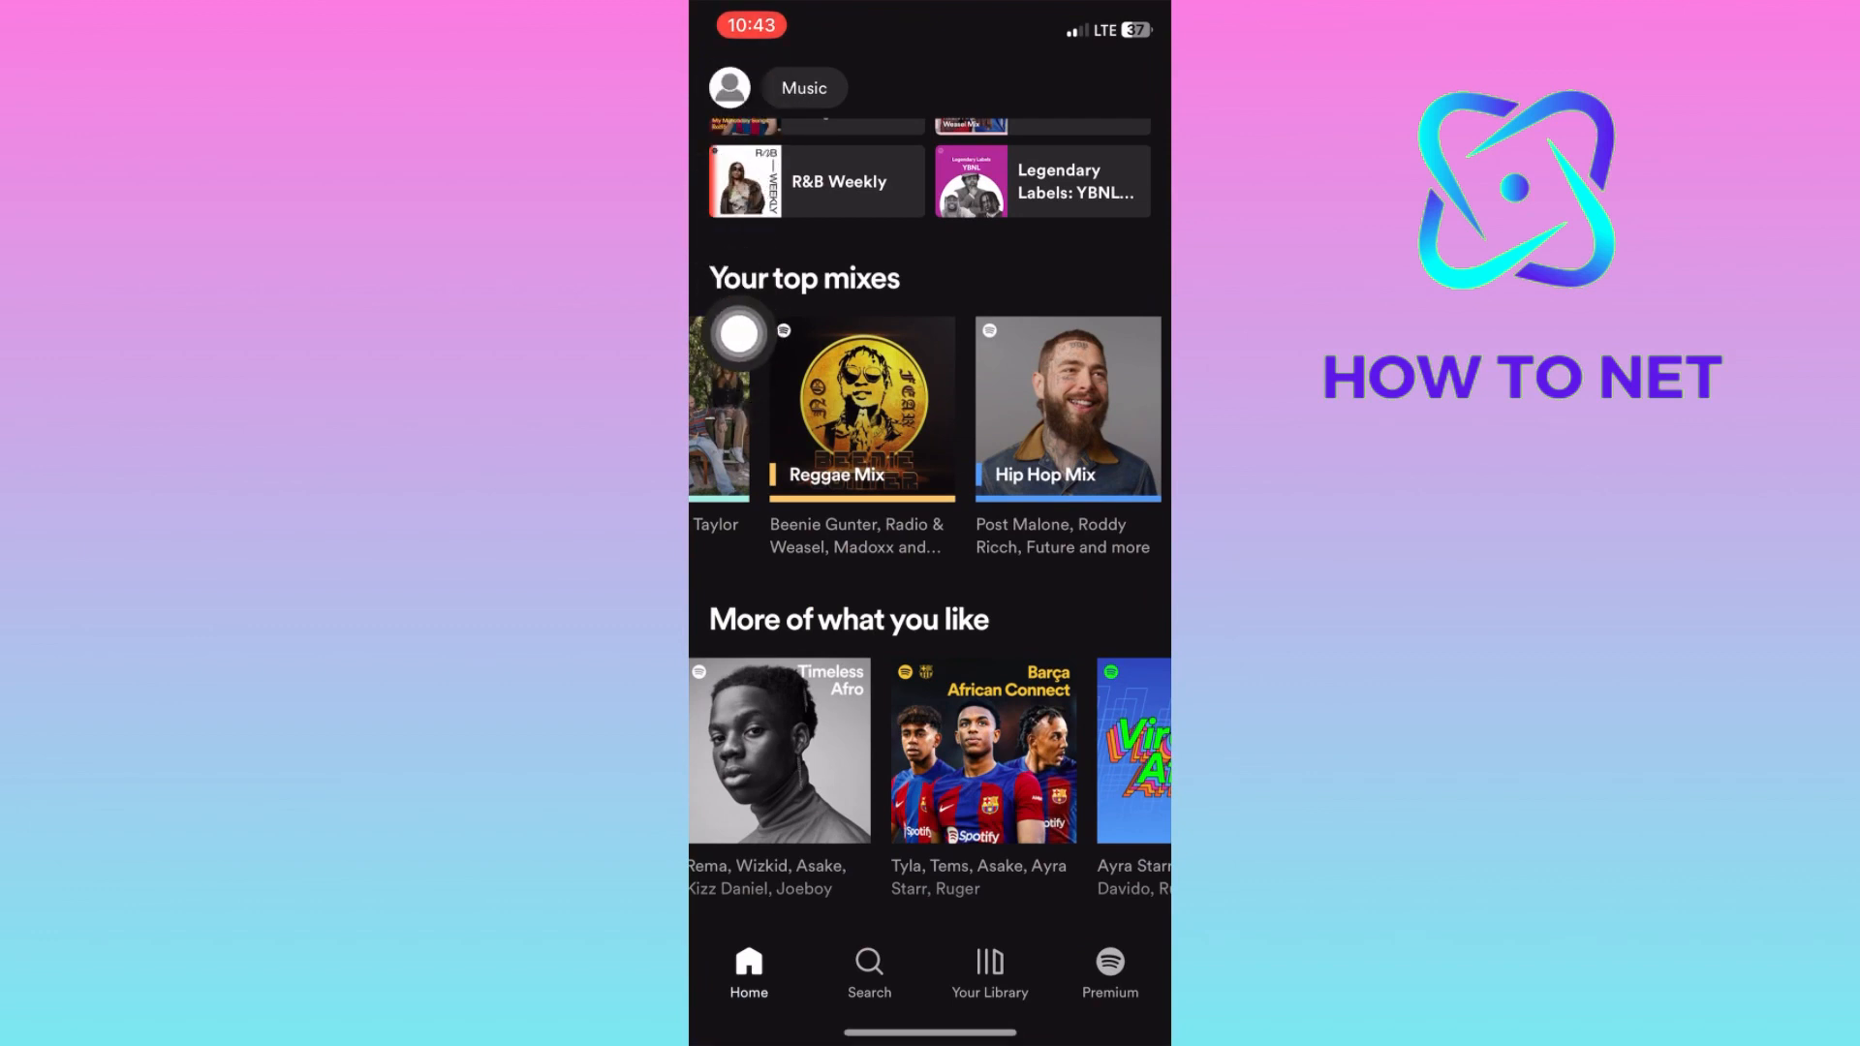
Step: Open Listening history from the profile menu and scroll through recently played tracks
{"action": "left_click", "coordinate": [729, 86]}
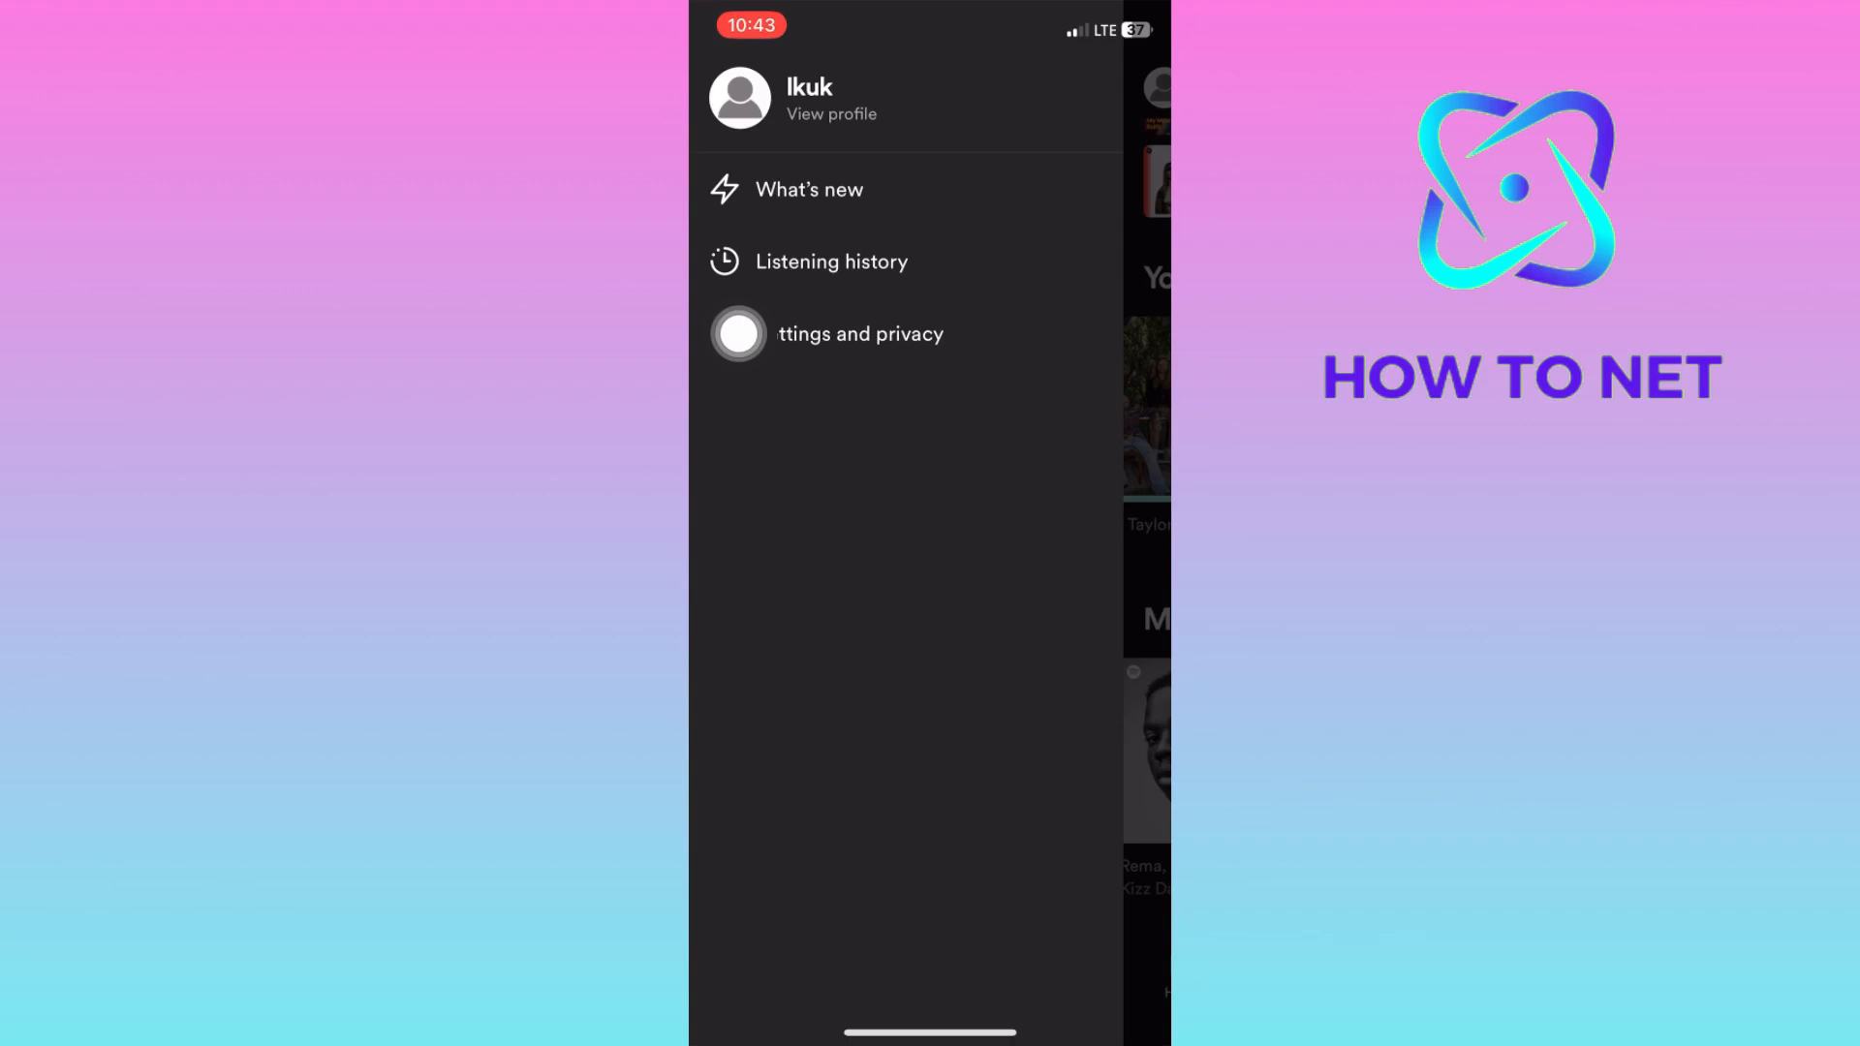
{"action": "left_click", "coordinate": [858, 334]}
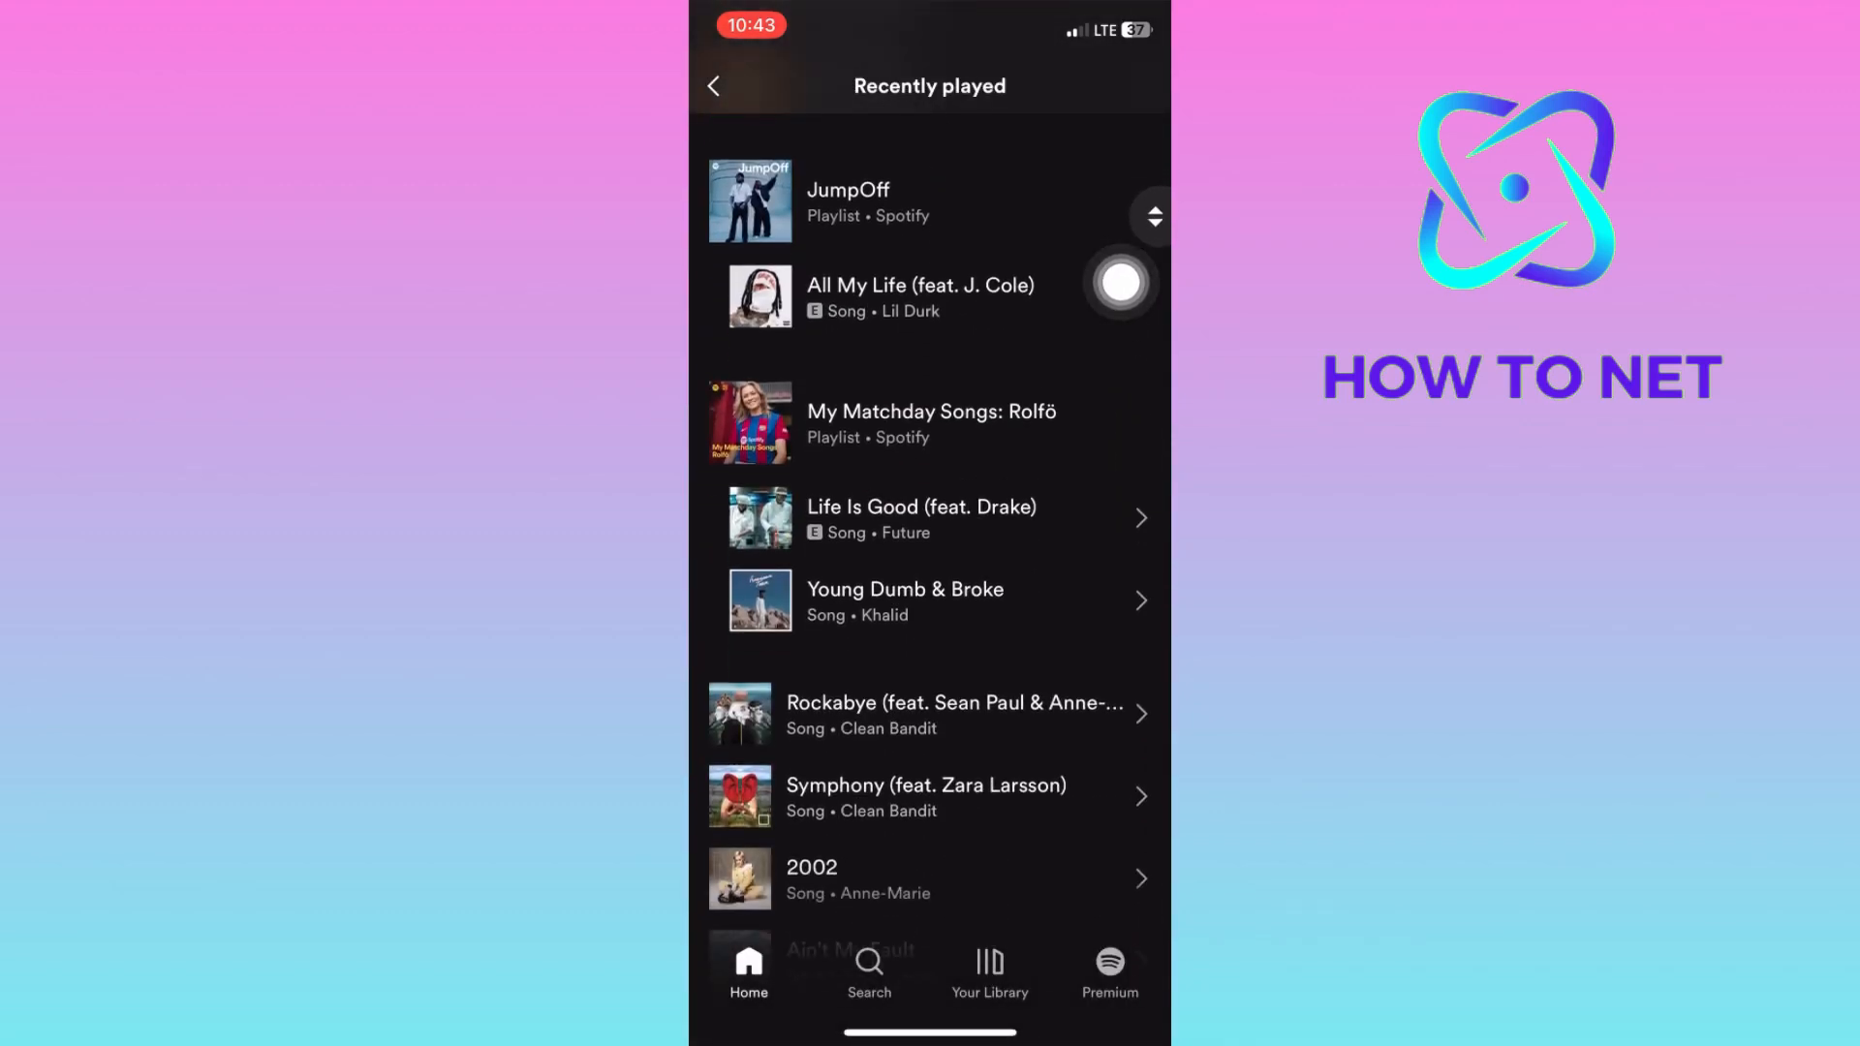
{"action": "scroll", "scroll_direction": "down", "scroll_amount": 3}
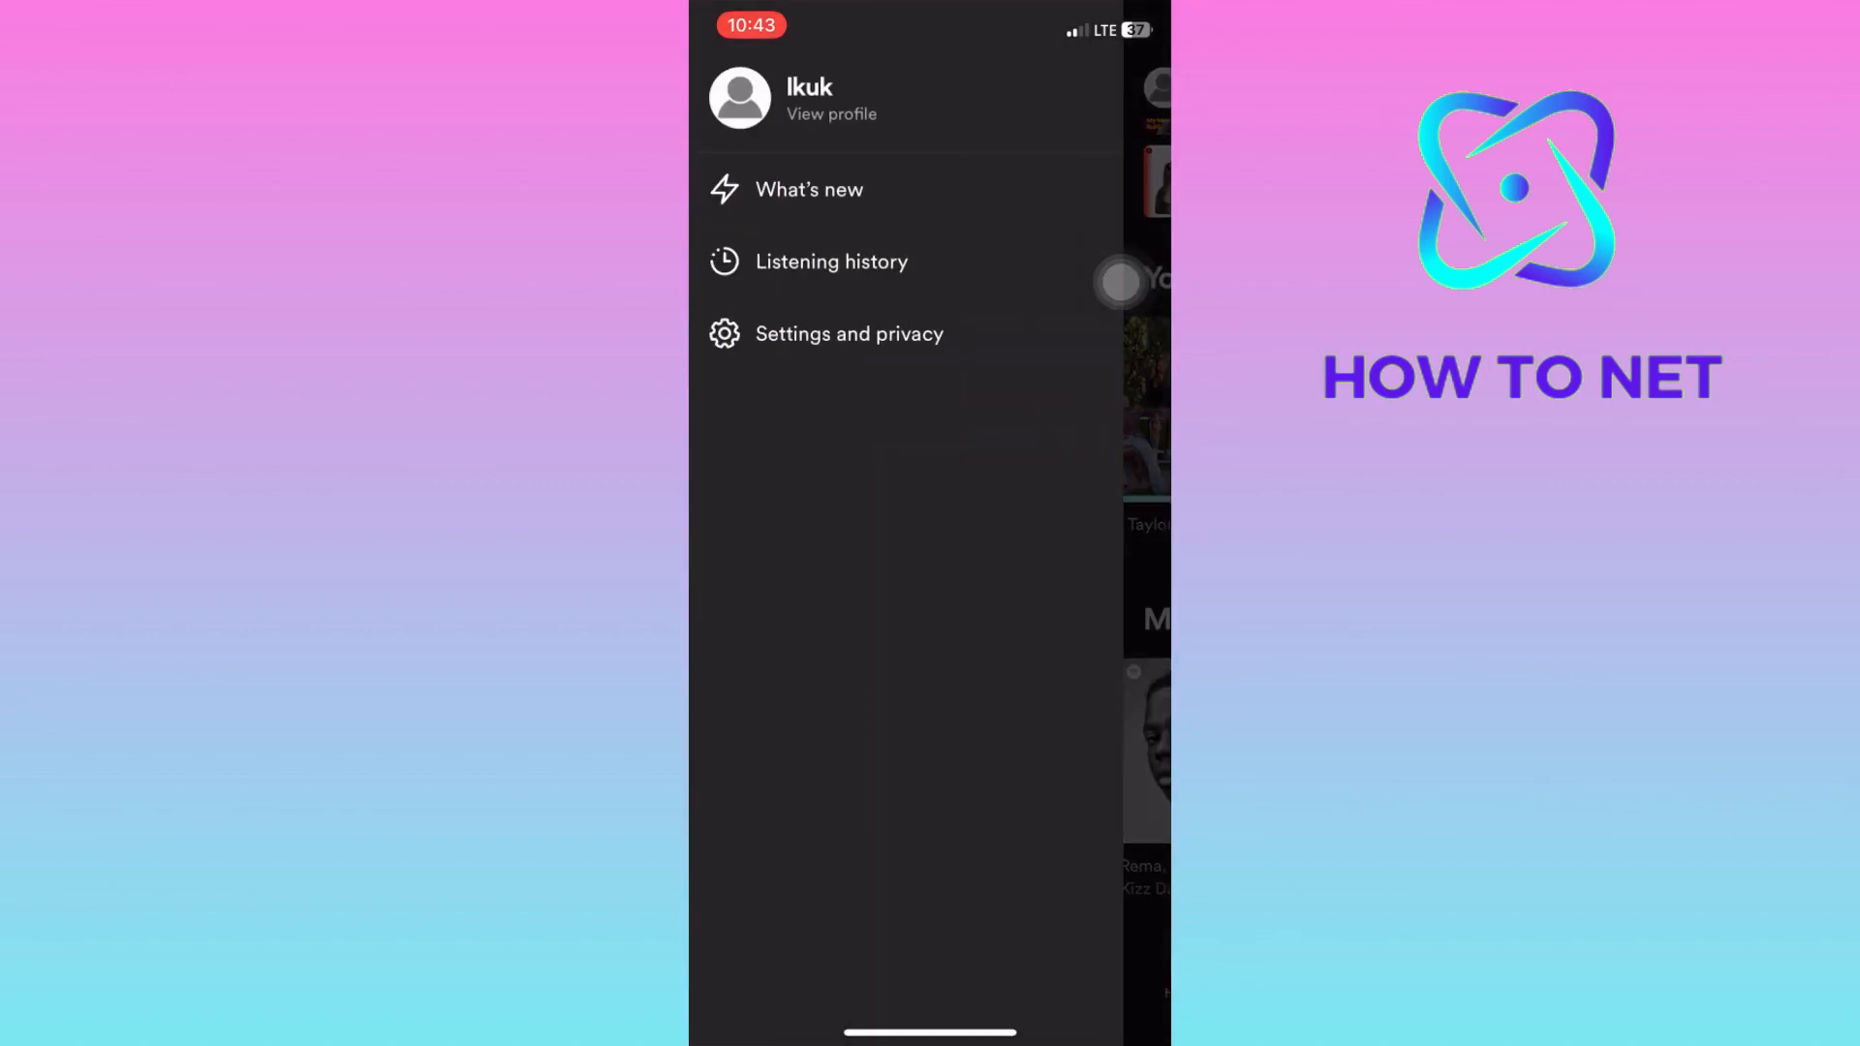
Step: Open Settings and privacy to reach the Storage page showing 188 MB cache
{"action": "left_click", "coordinate": [850, 333]}
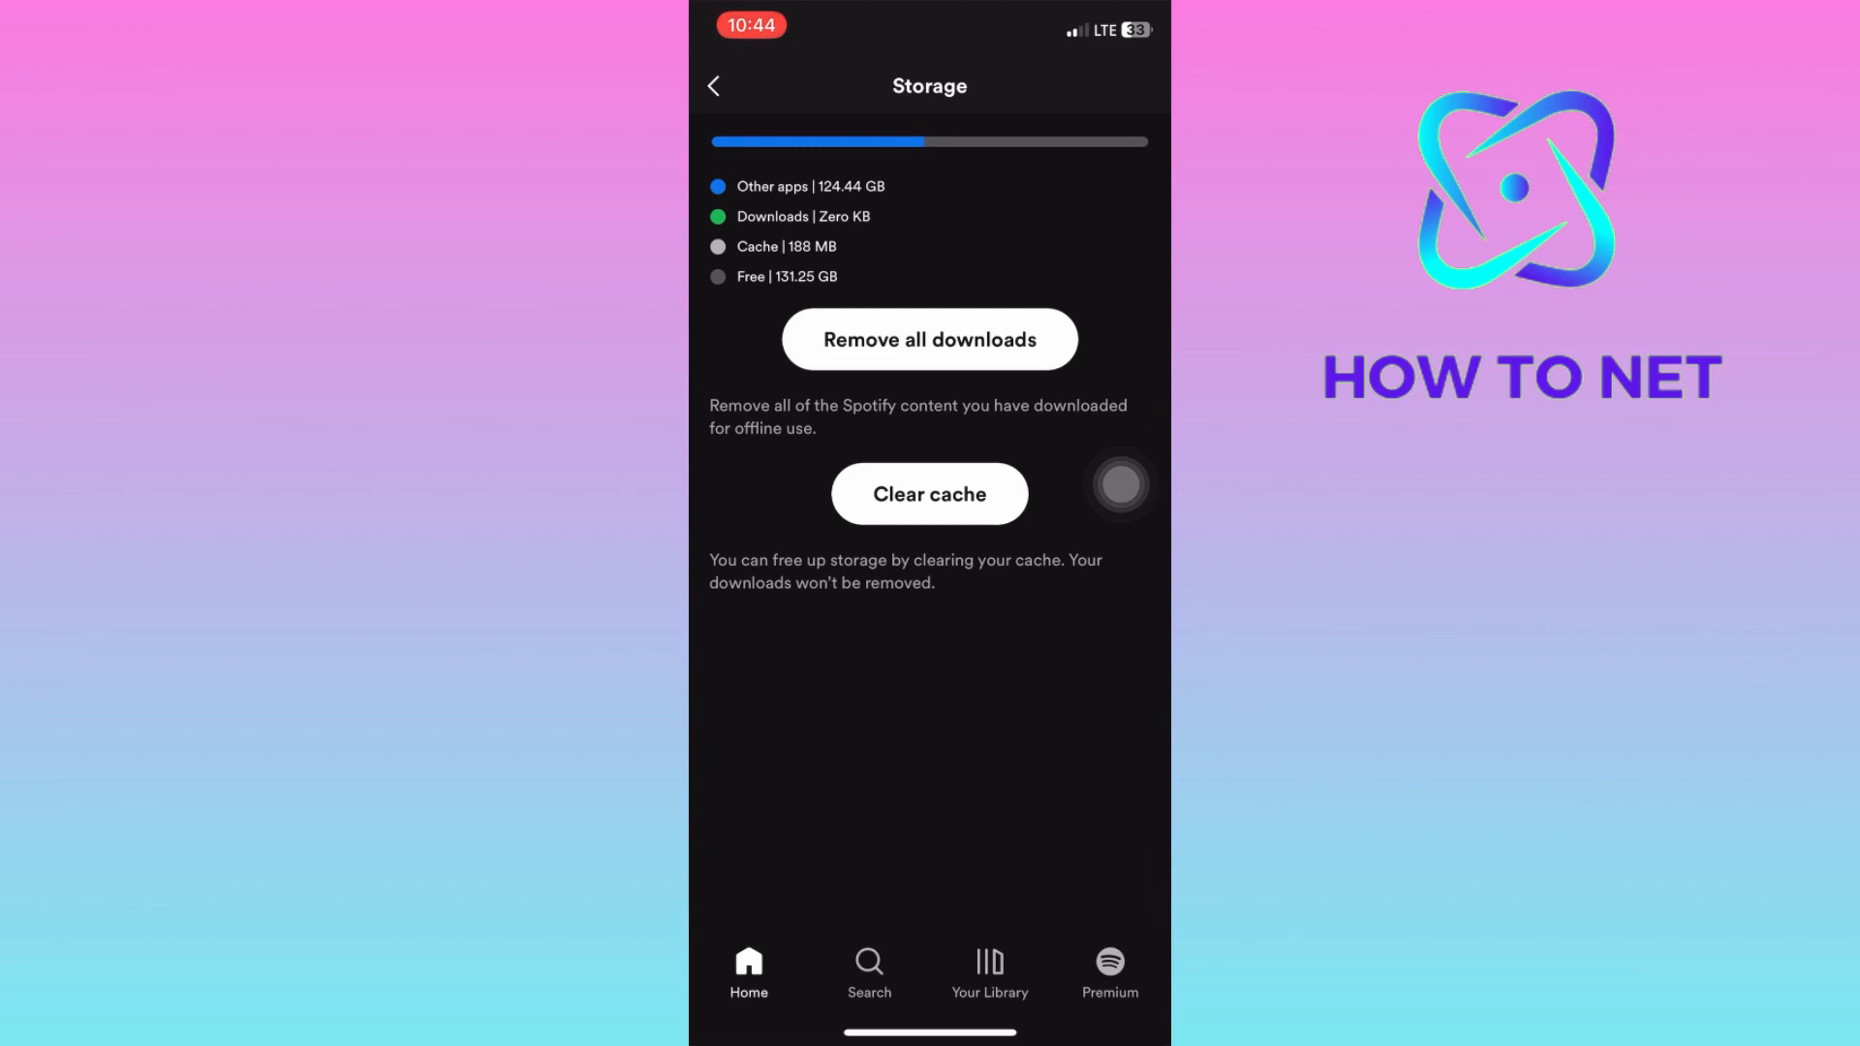
Step: Clear Spotify's 188 MB cache down to Zero KB, then leave the Storage page
{"action": "left_click", "coordinate": [929, 493]}
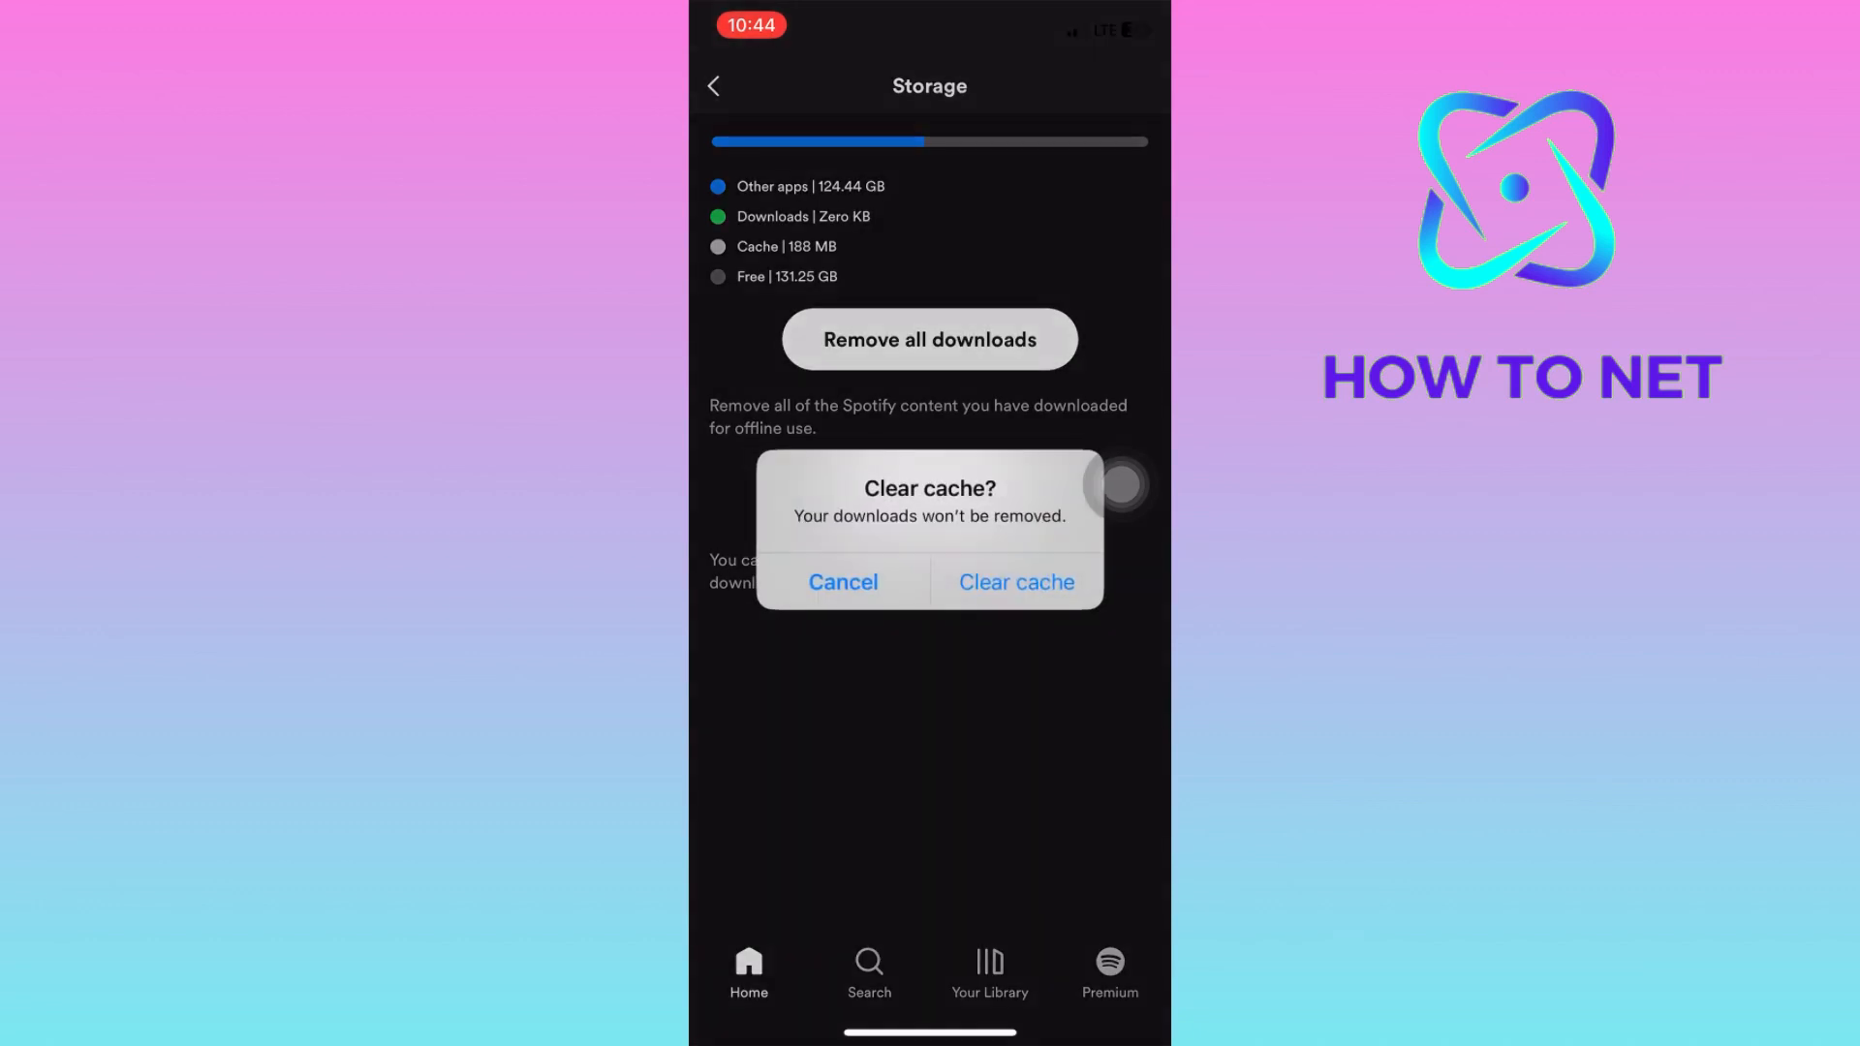
{"action": "left_click", "coordinate": [842, 582]}
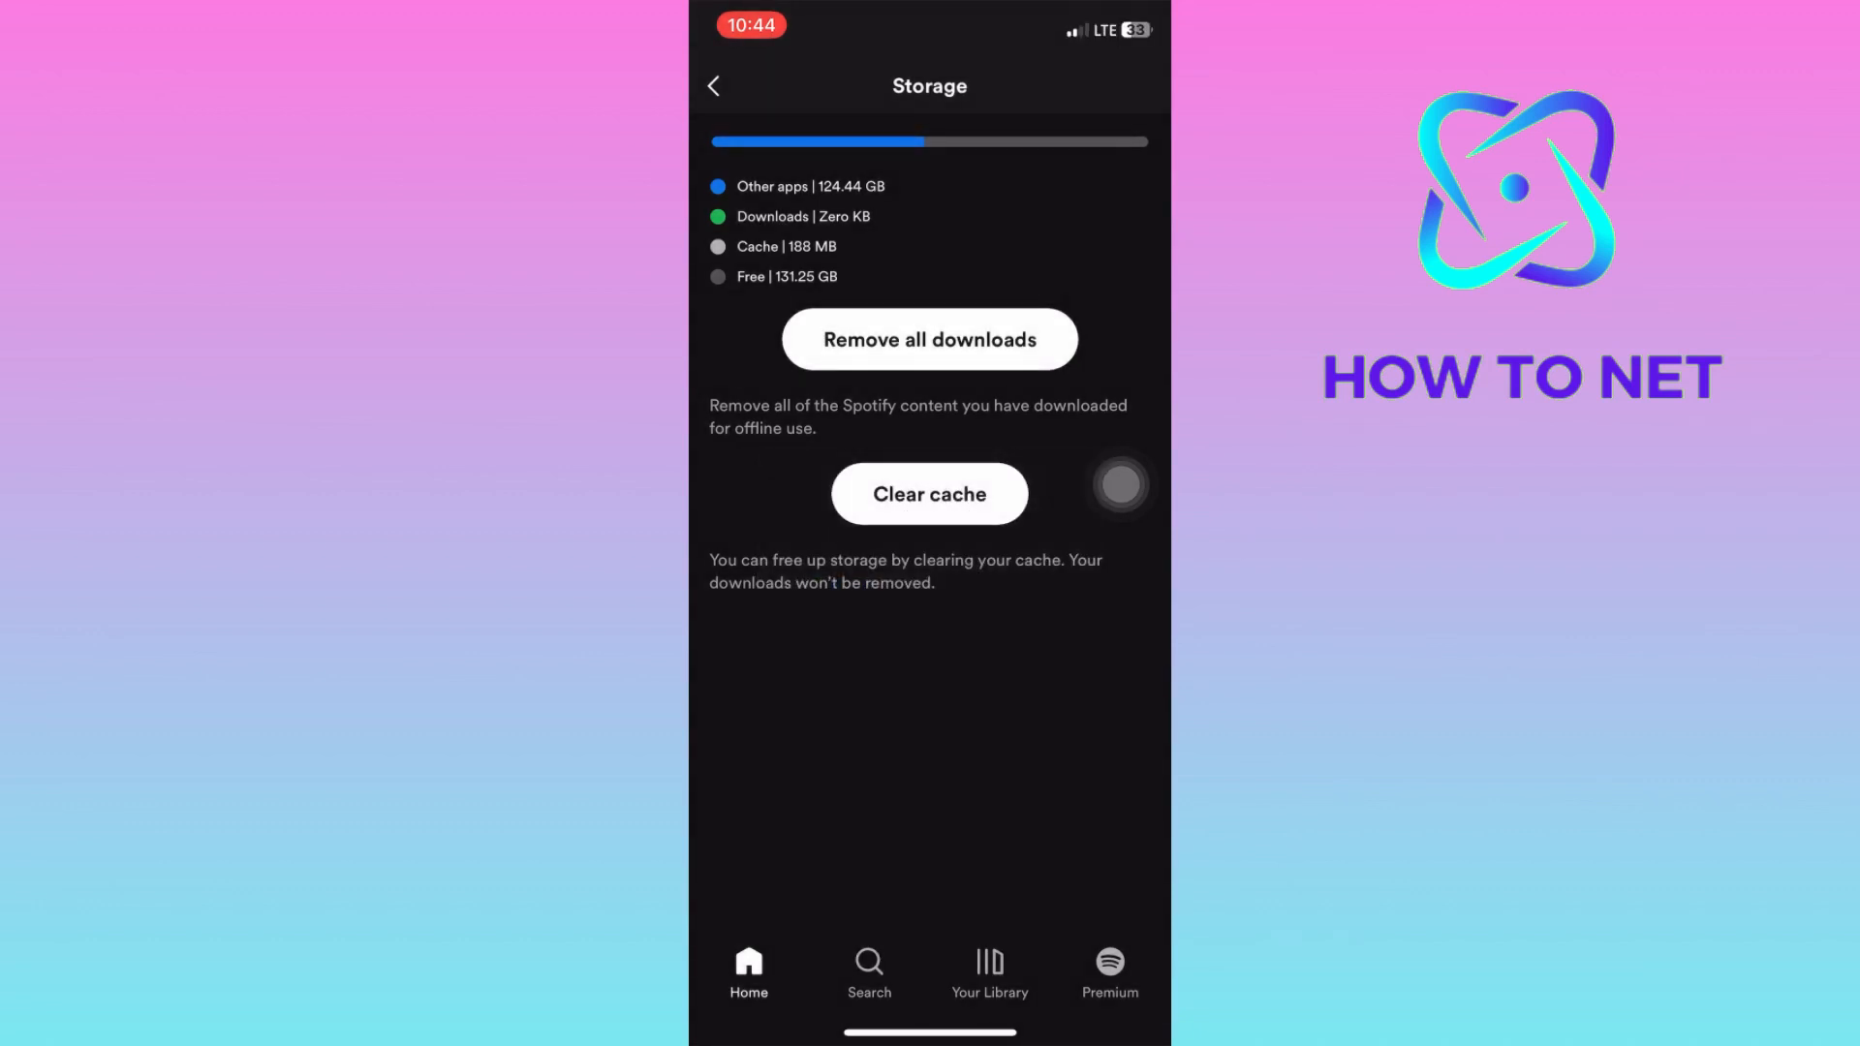
{"action": "left_click", "coordinate": [929, 493]}
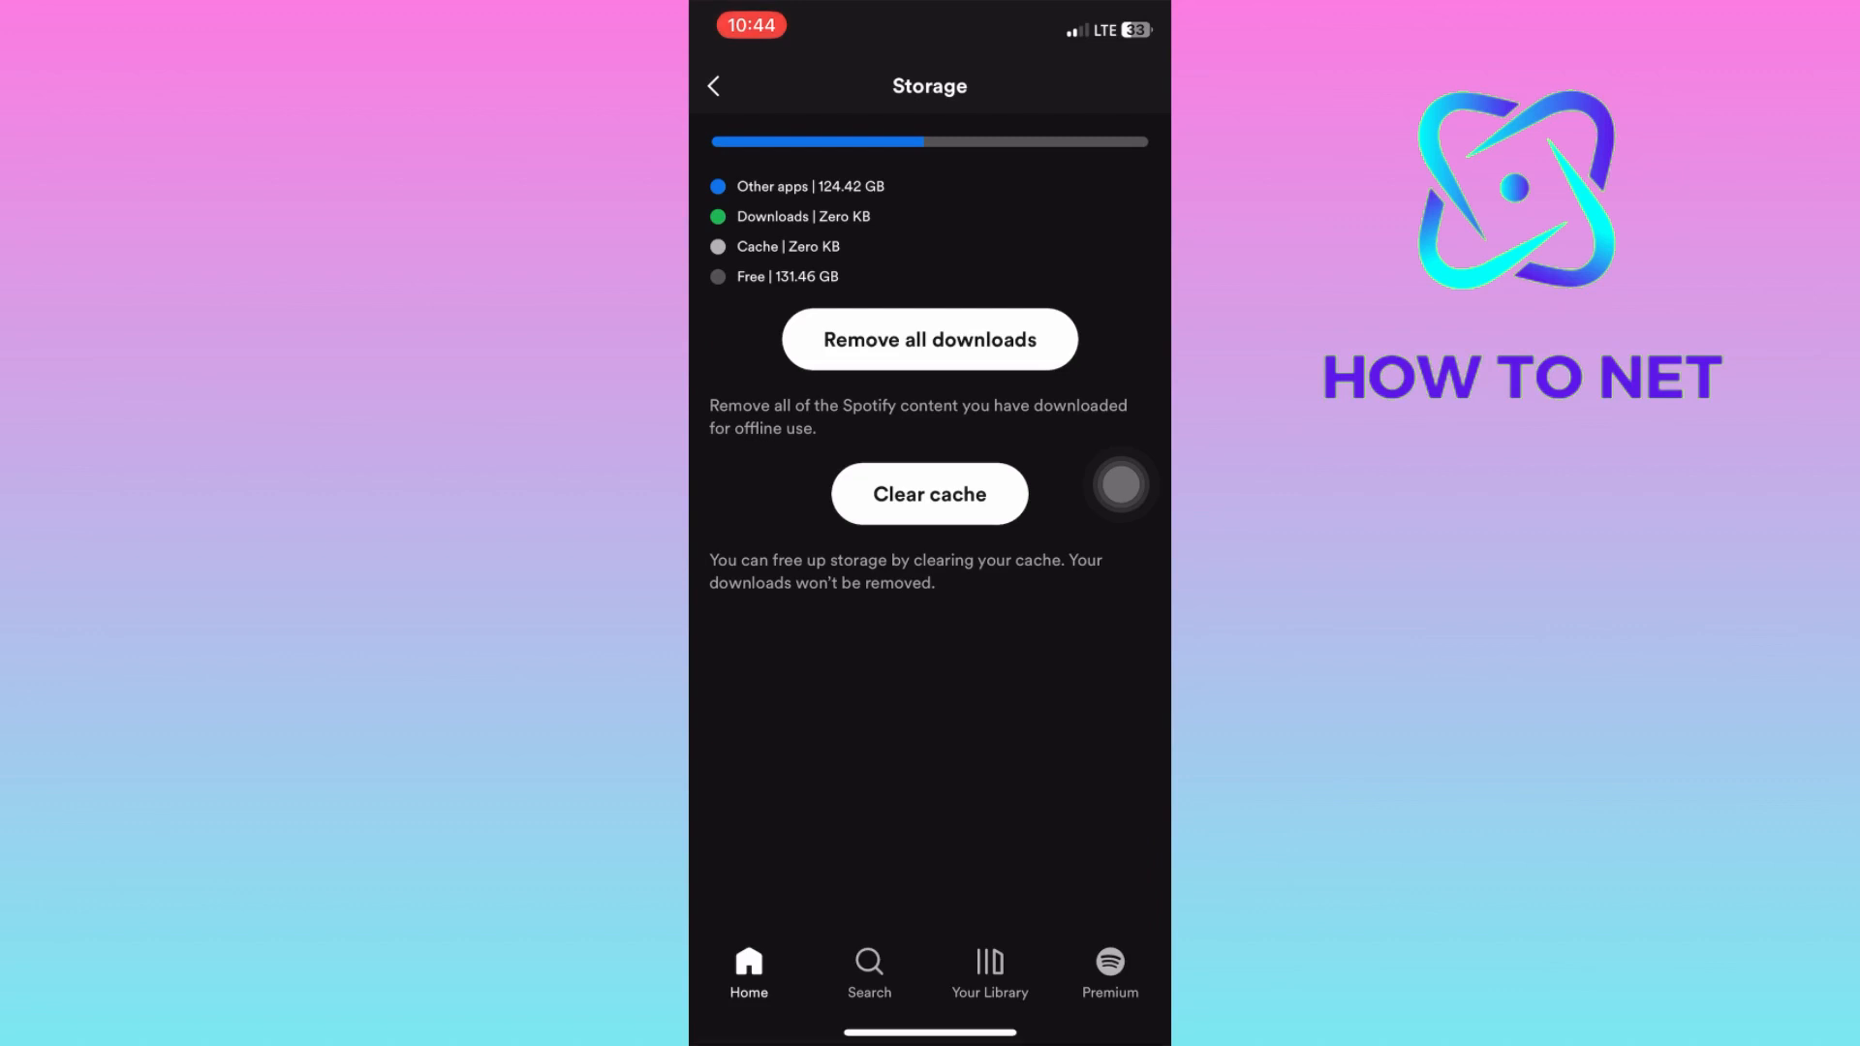
{"action": "left_click", "coordinate": [713, 86]}
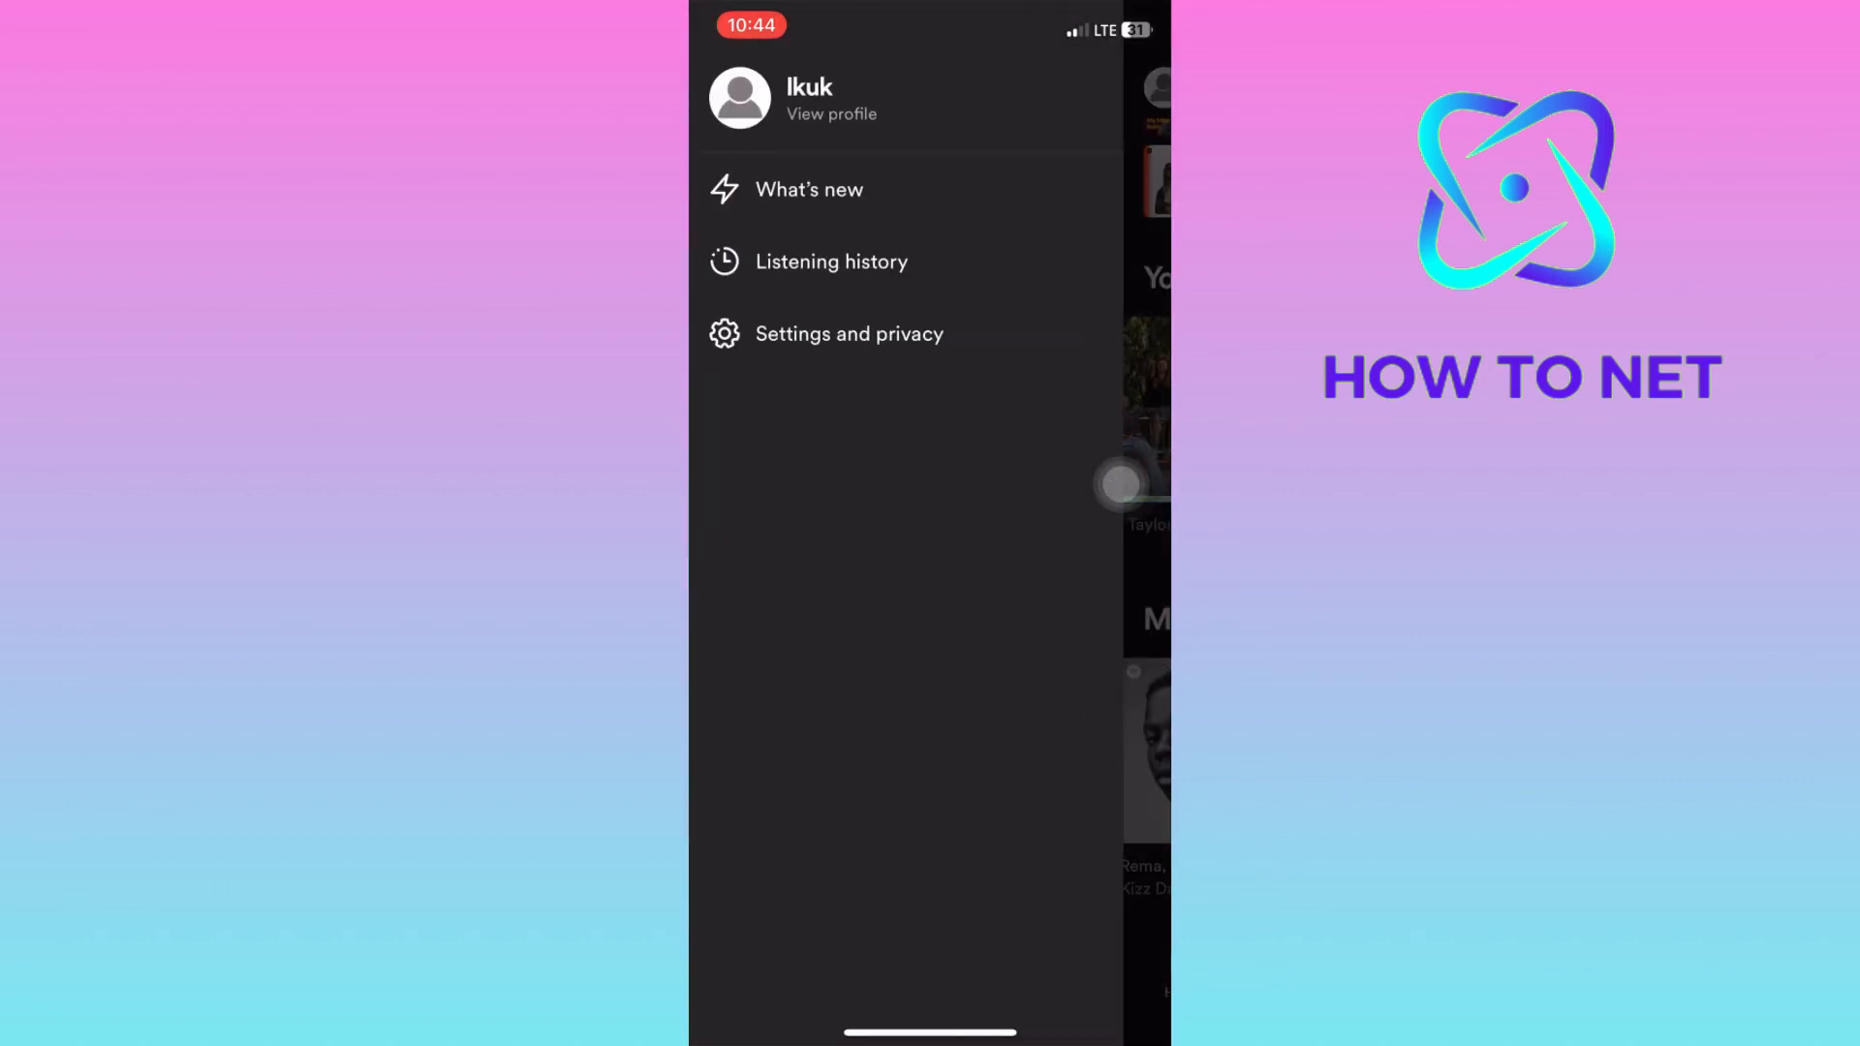
Step: Reopen Listening history and scroll far down through older recently played songs
{"action": "left_click", "coordinate": [831, 260]}
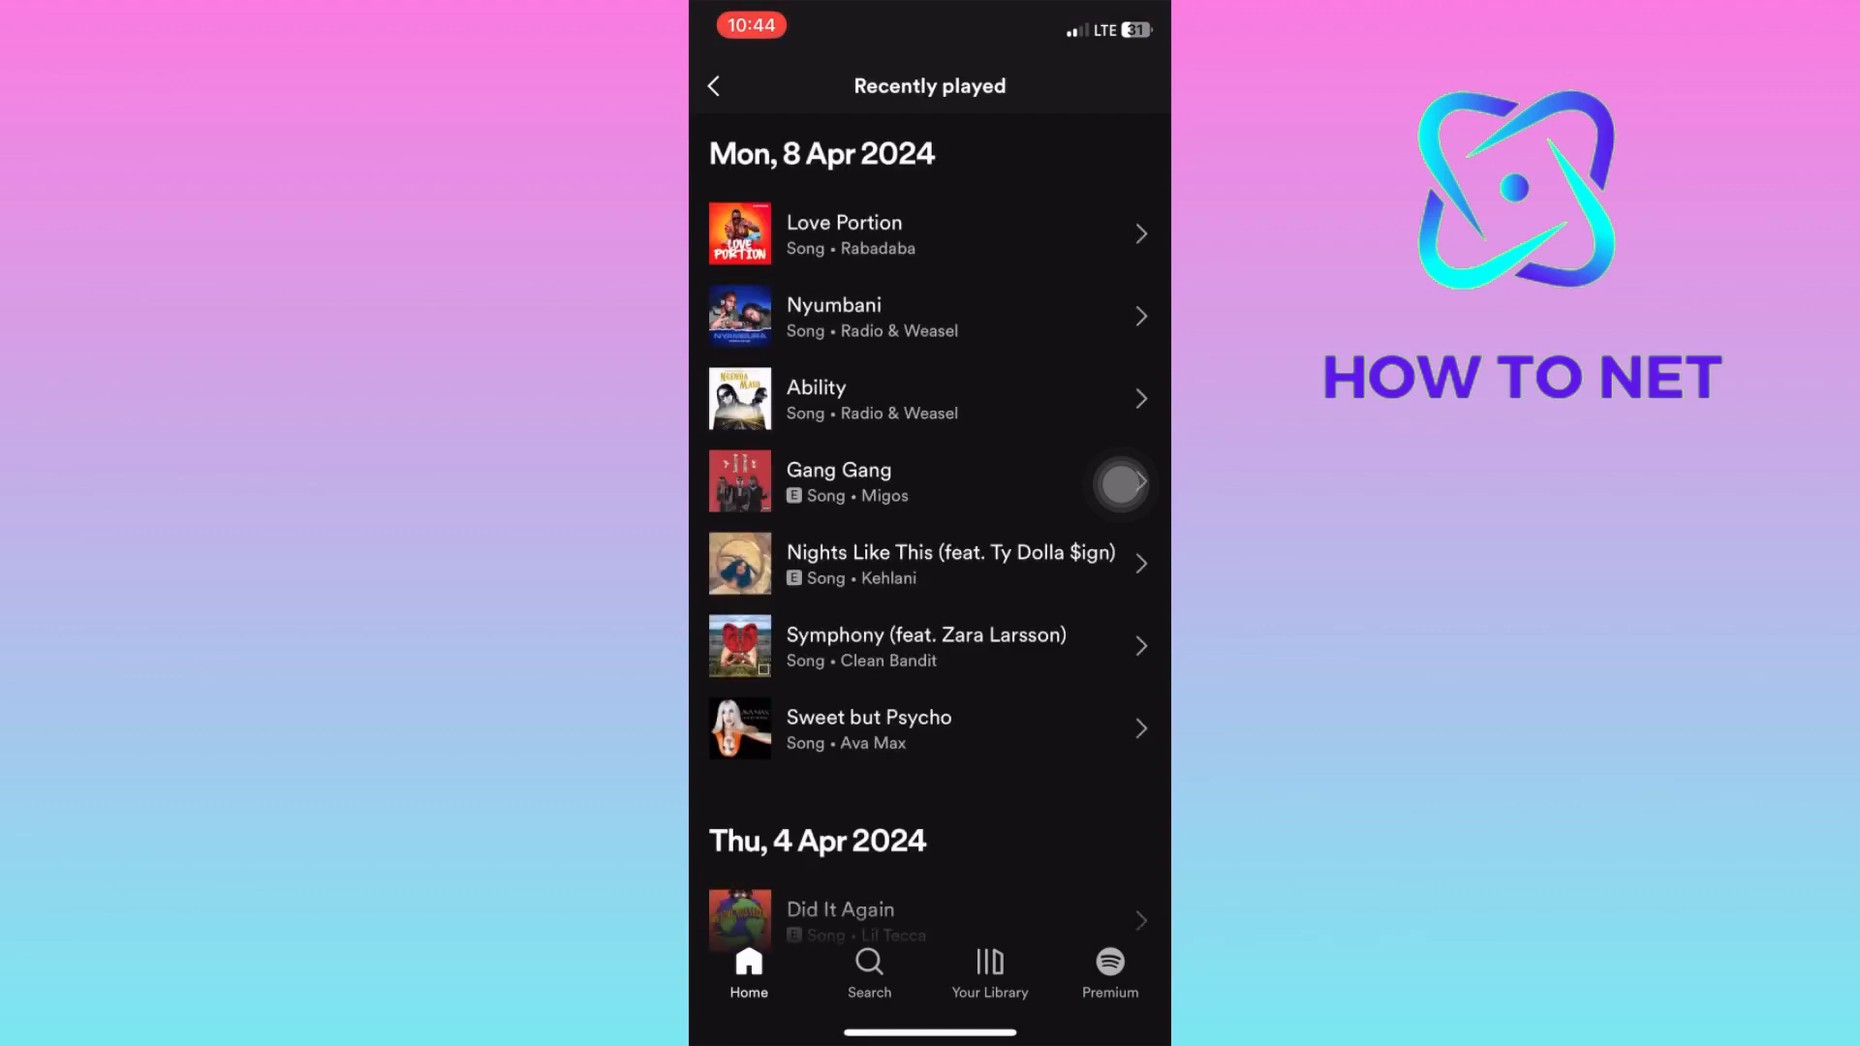
{"action": "scroll", "scroll_direction": "down", "scroll_amount": 3}
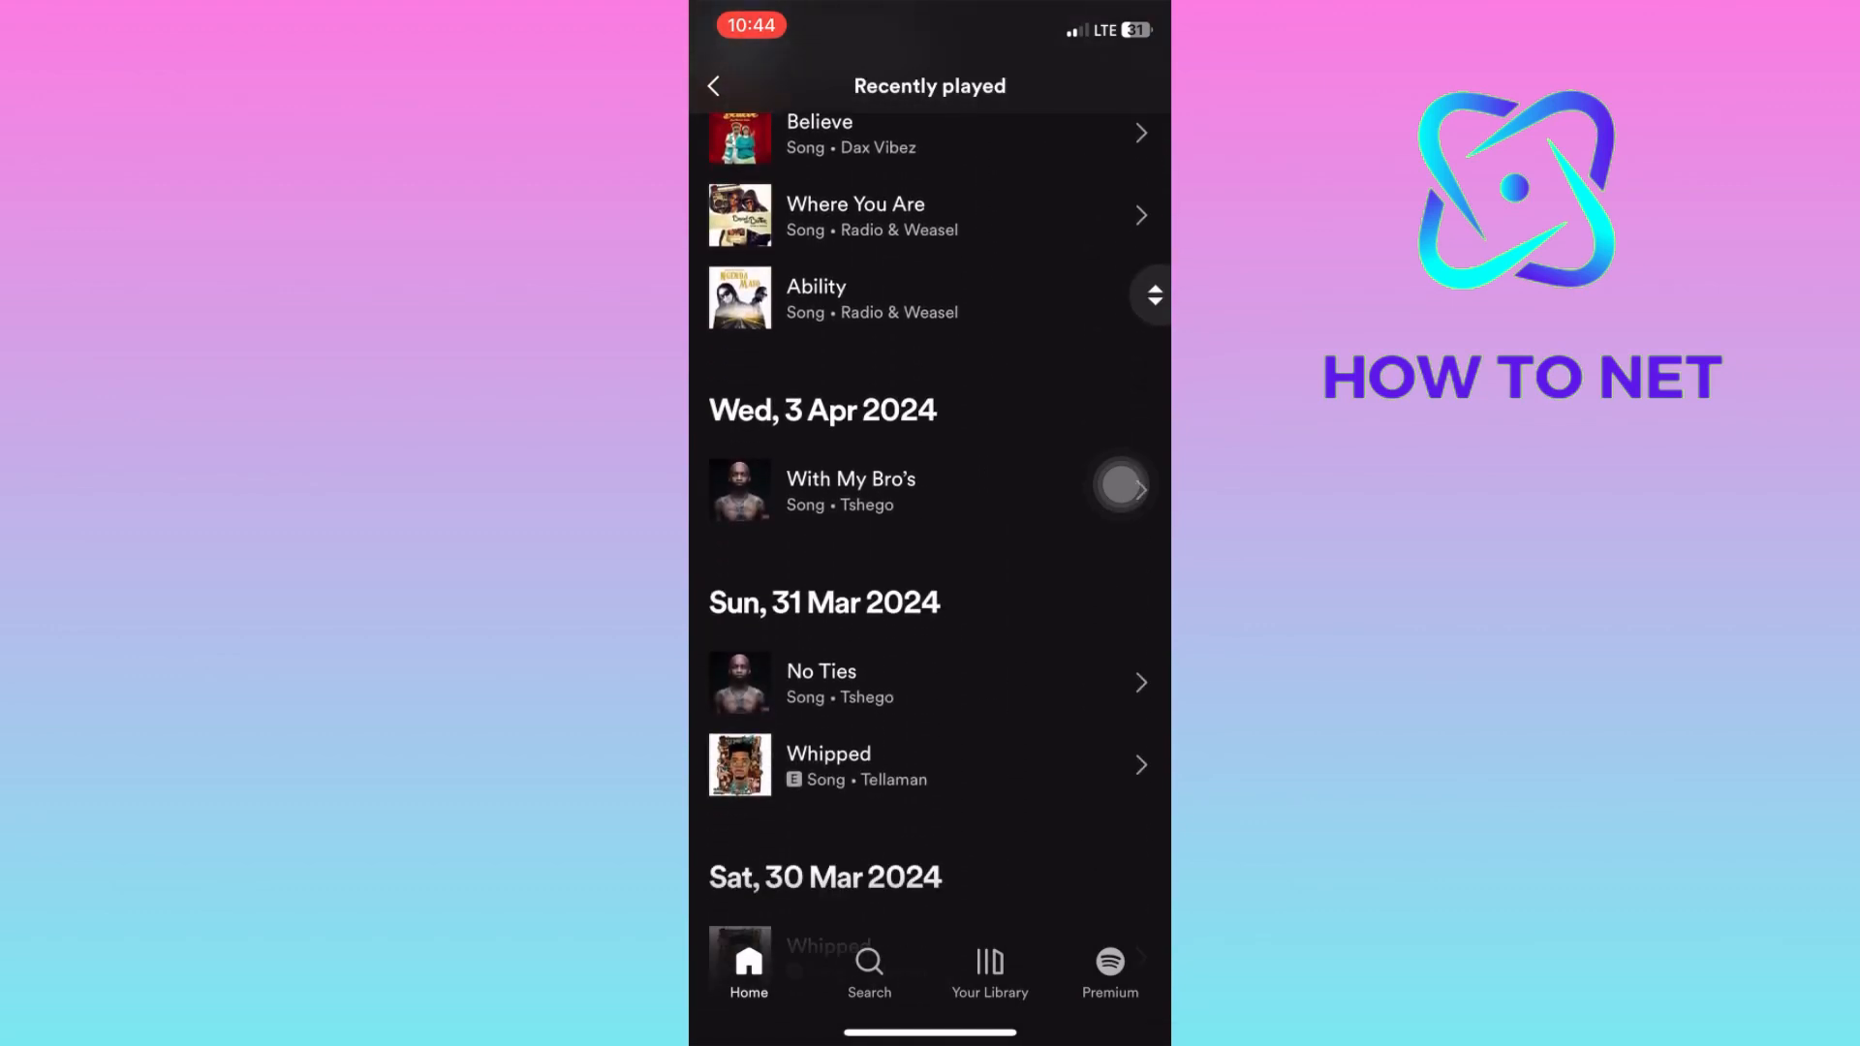
{"action": "scroll", "scroll_direction": "down", "scroll_amount": 3}
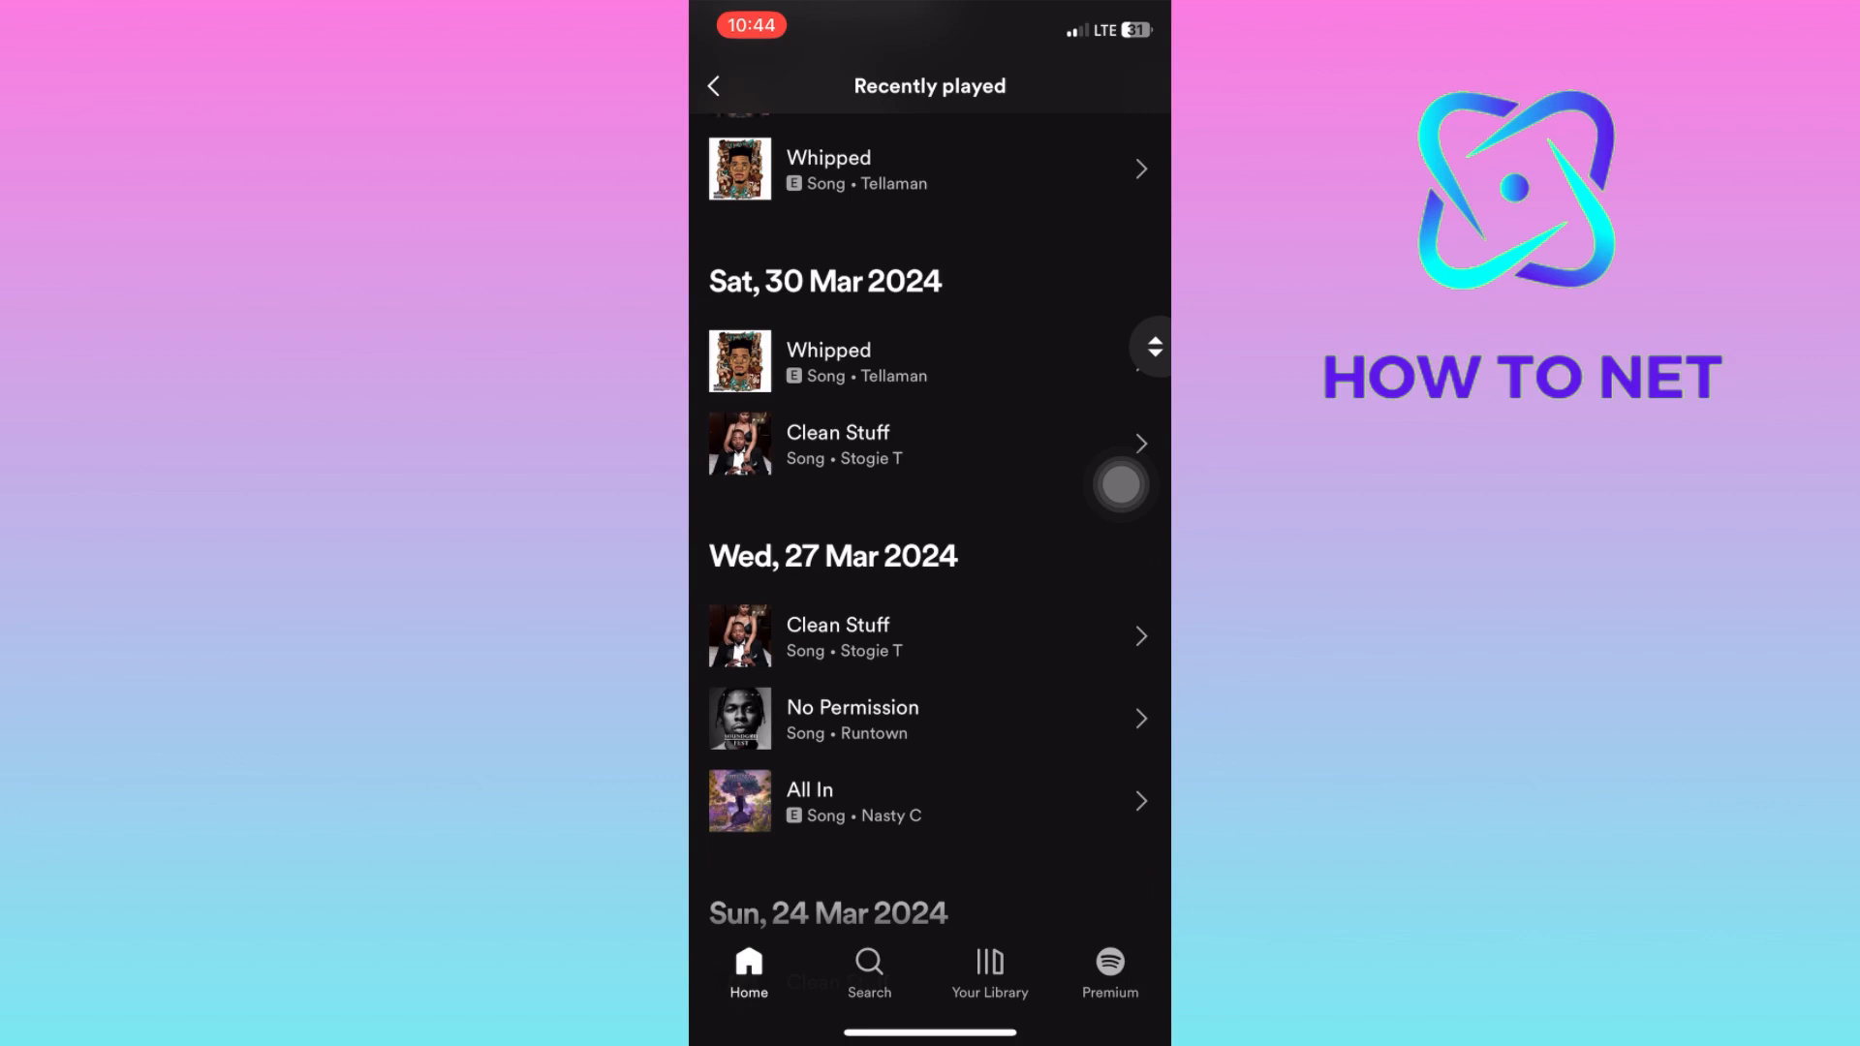
{"action": "scroll", "scroll_direction": "down", "scroll_amount": 3}
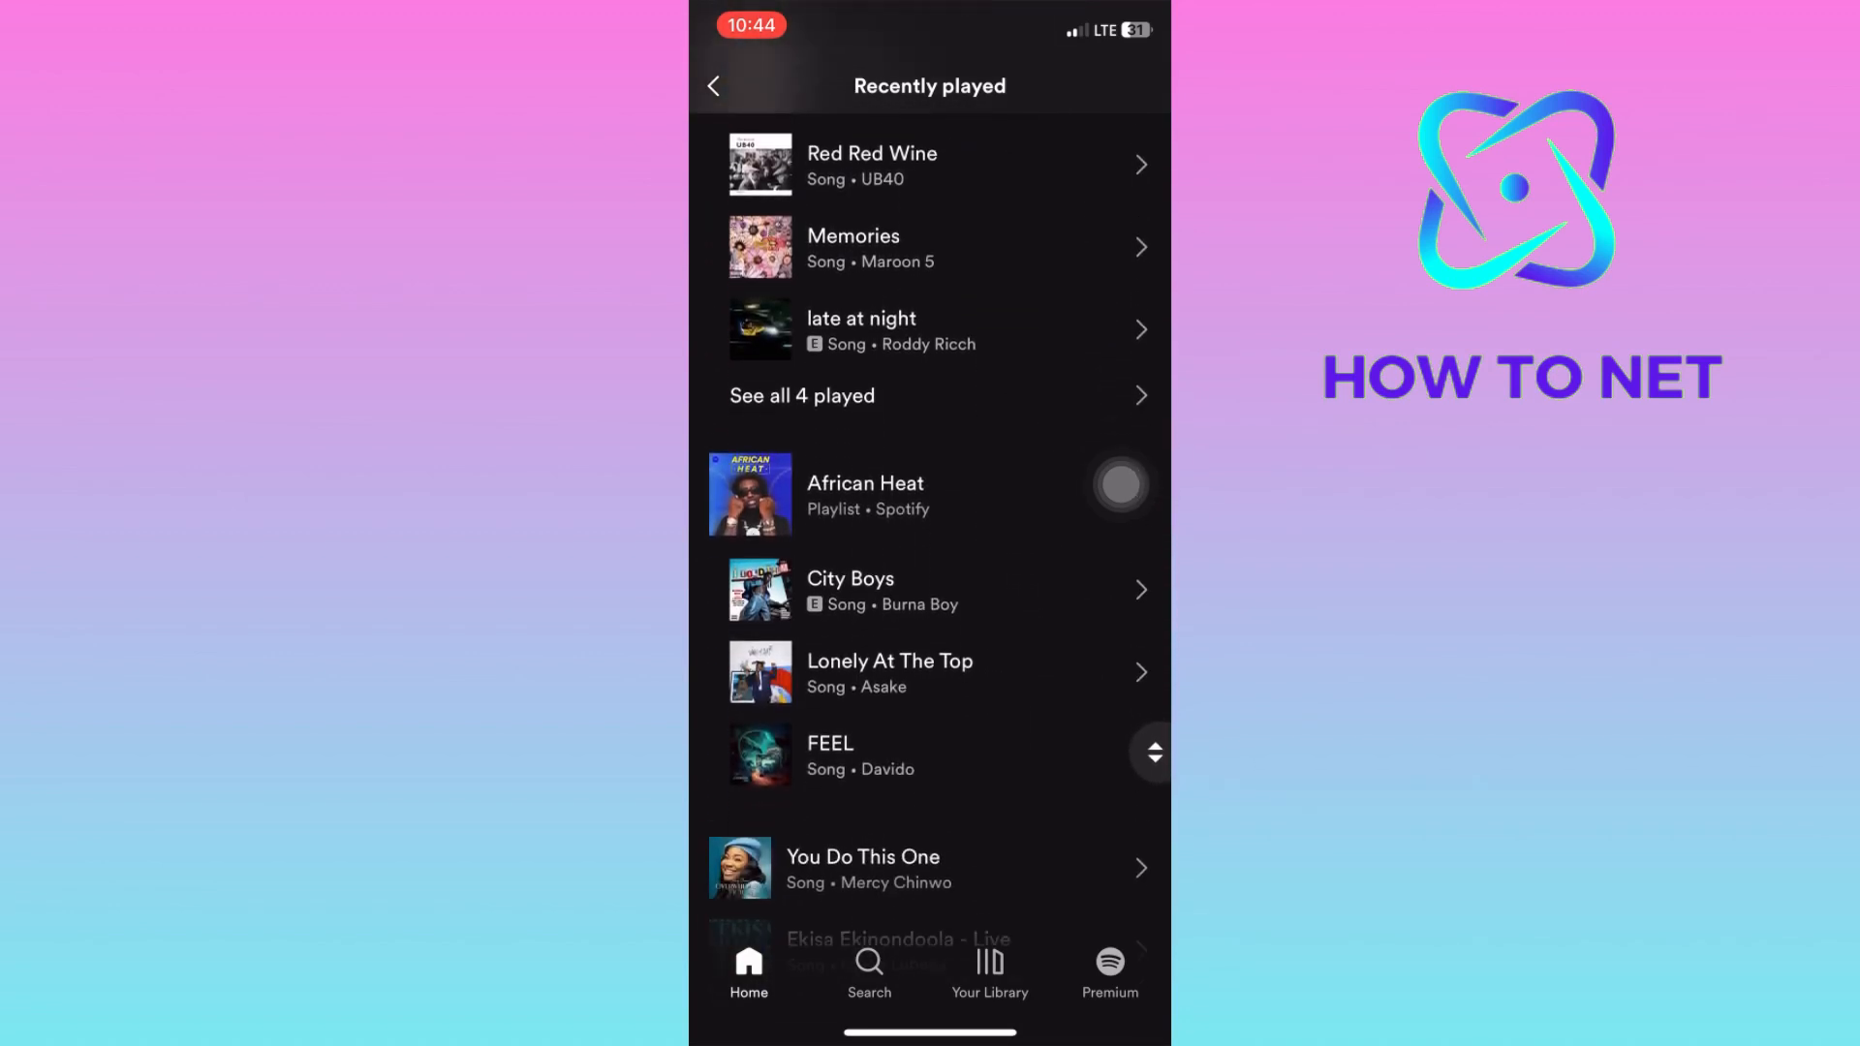
{"action": "scroll", "scroll_direction": "down", "scroll_amount": 3}
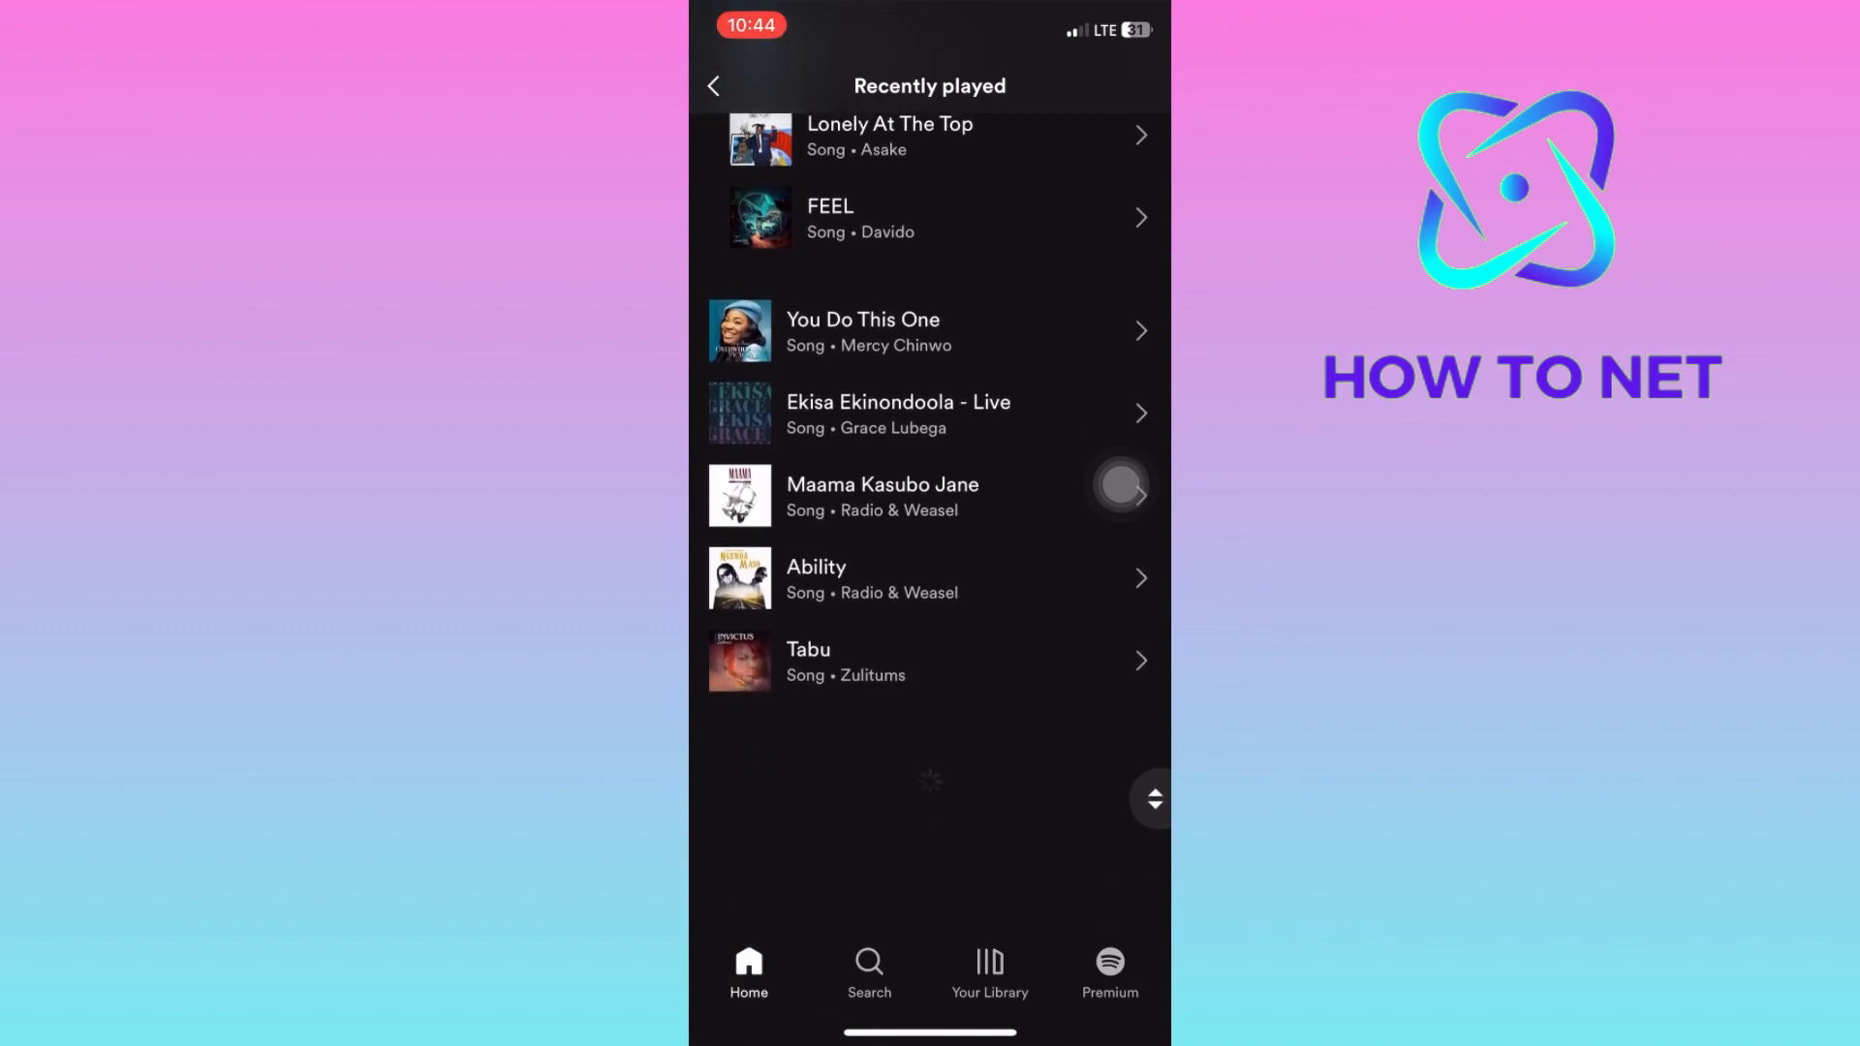